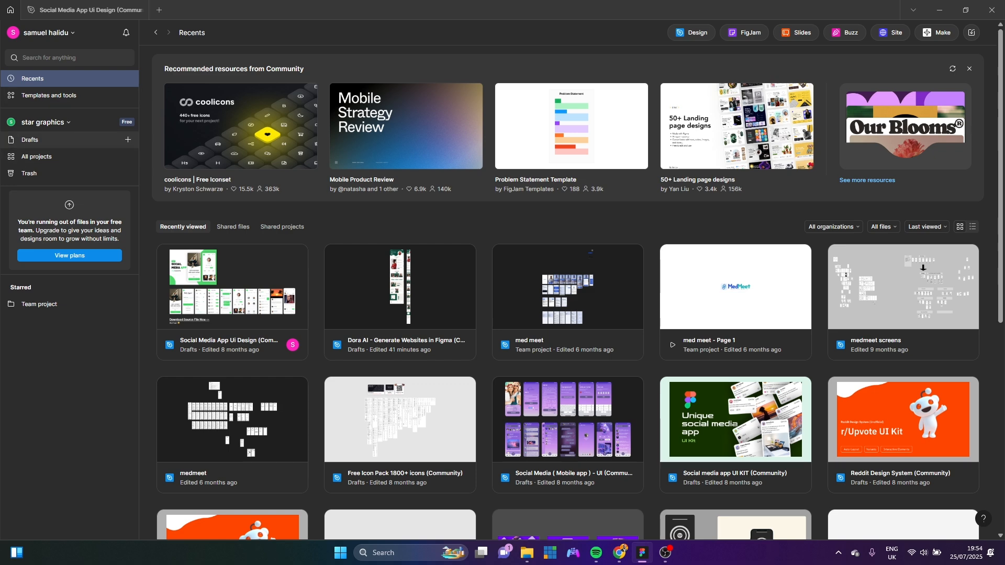
Search the Community for 'overlord' and show only plugin results, Overlord listed first
left_click(49, 95)
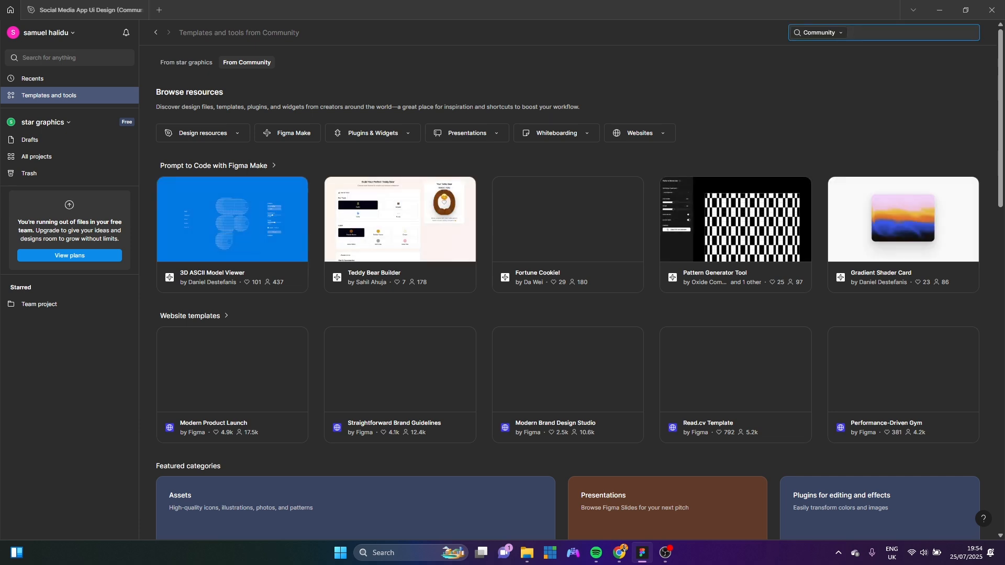
type("c")
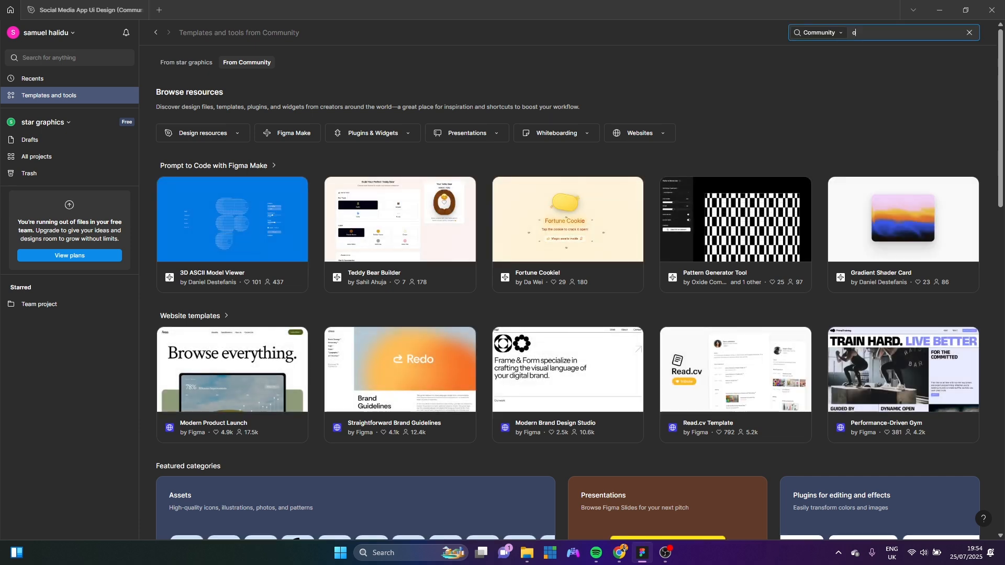
type("verrd")
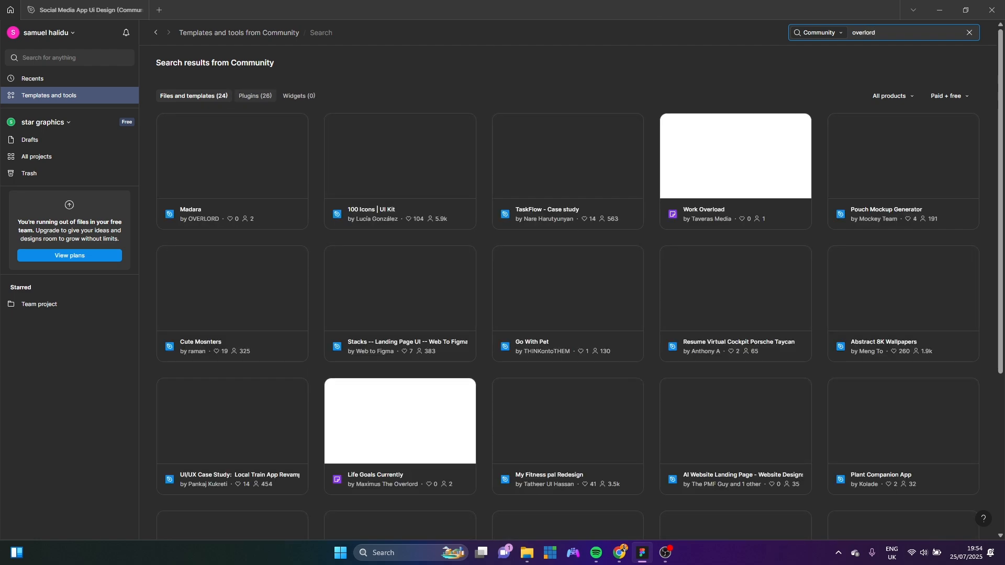
left_click(255, 96)
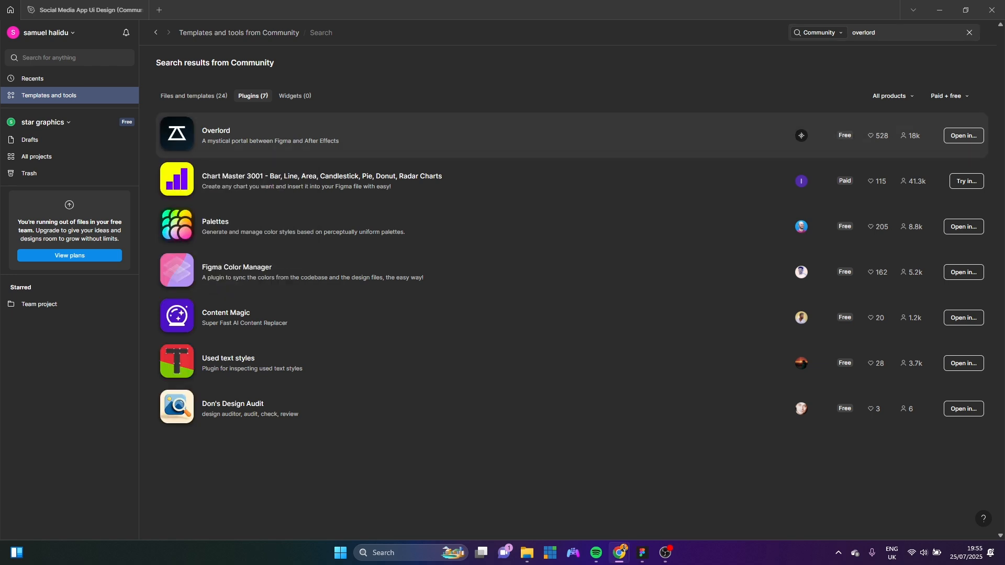
Replace the Community search text with 'conver' before leaving for a new browser tab
left_click(897, 33)
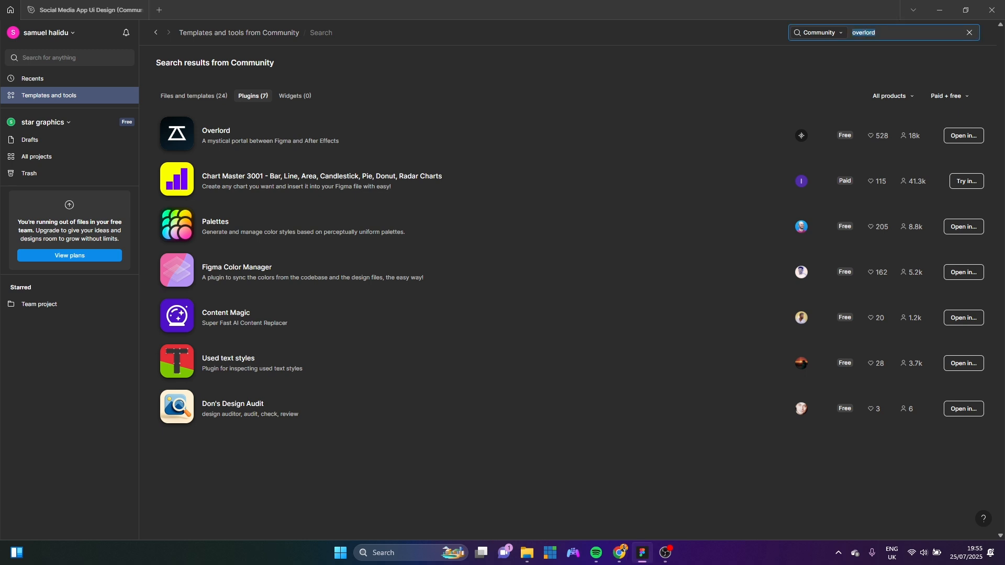
type("conver")
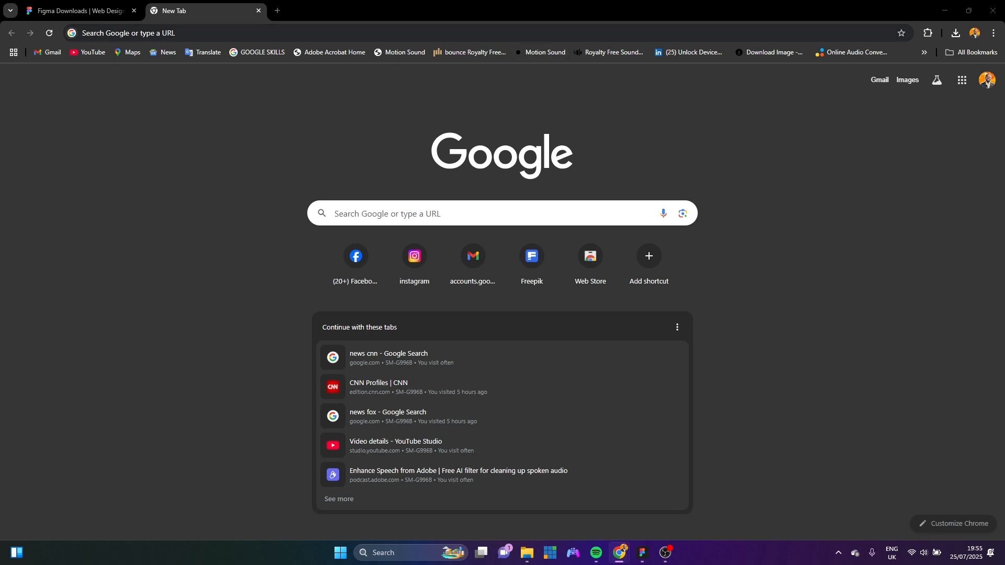
Search Google for a free ZXP installer download and open the zxpinstaller.com result
left_click(256, 33)
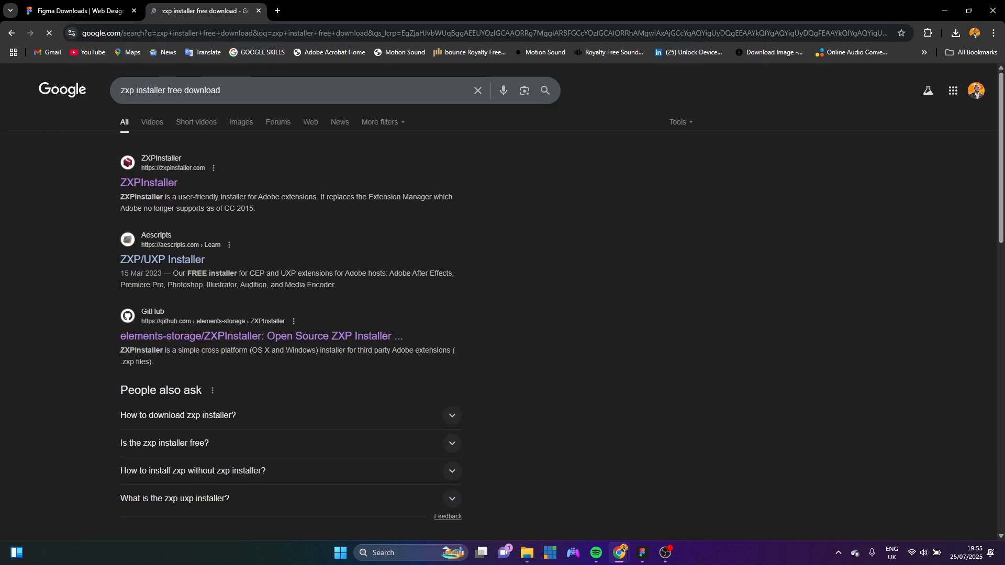
left_click(148, 183)
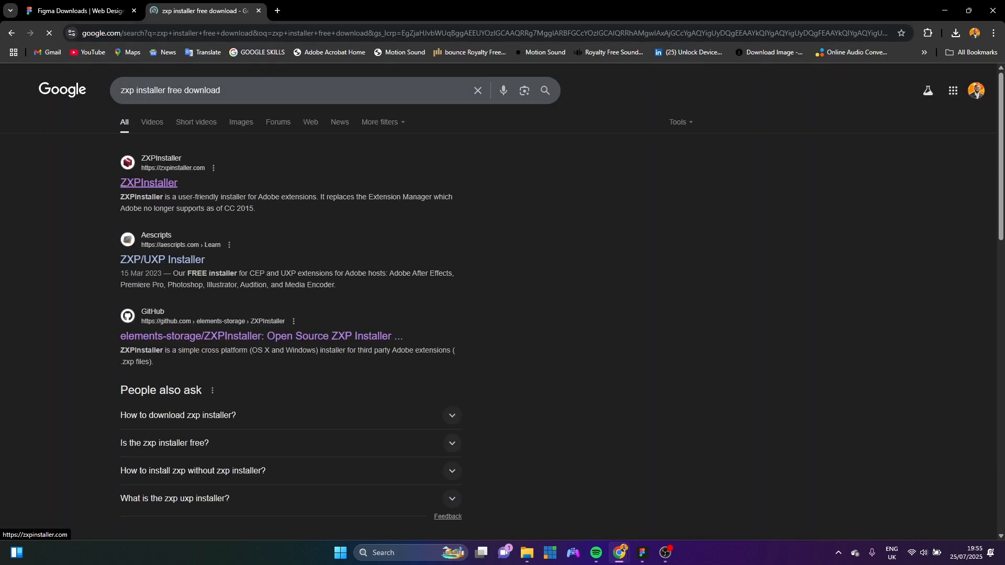
left_click(148, 183)
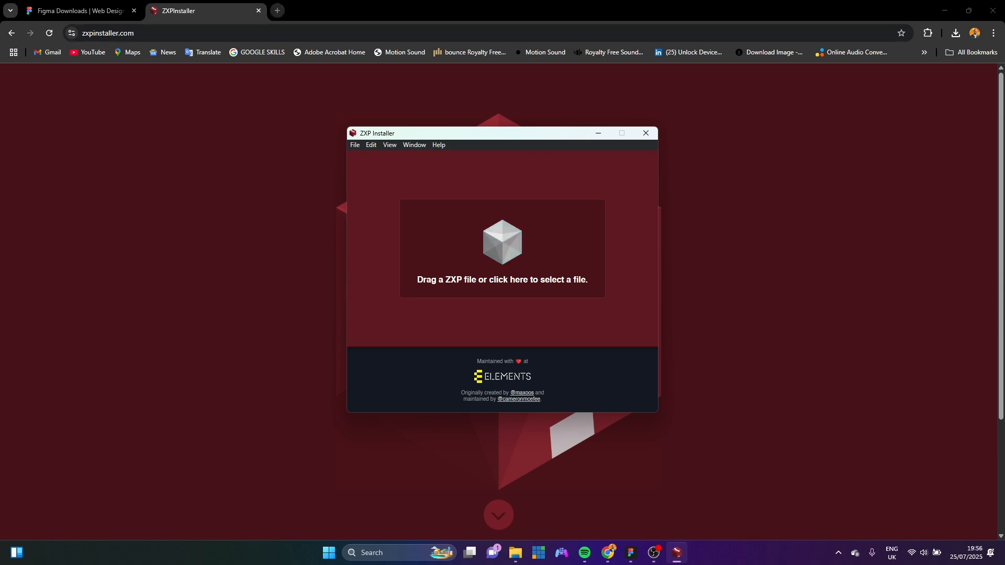
In a new tab, search again for 'aeux plugin' and open the AEUX download page
left_click(402, 10)
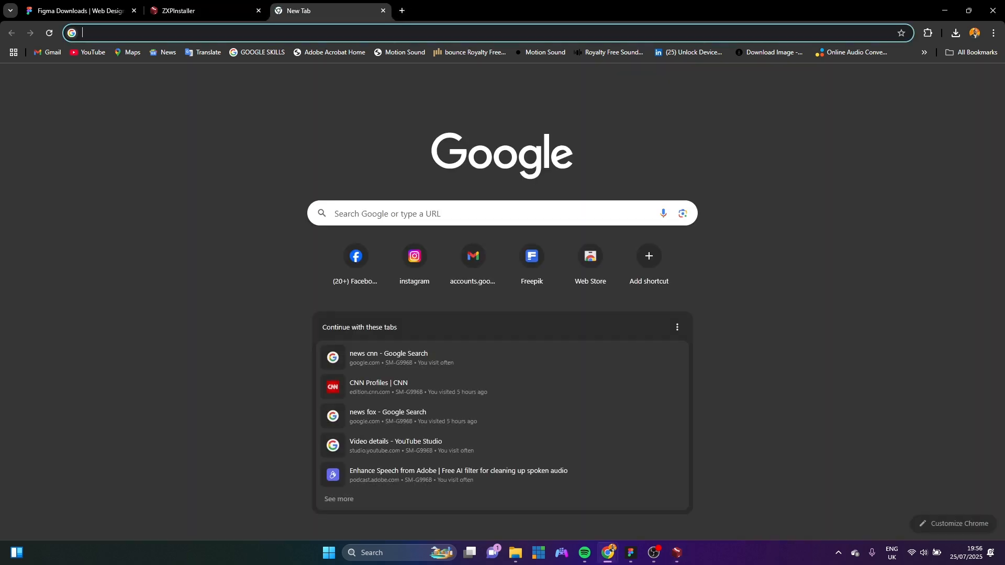
left_click(256, 33)
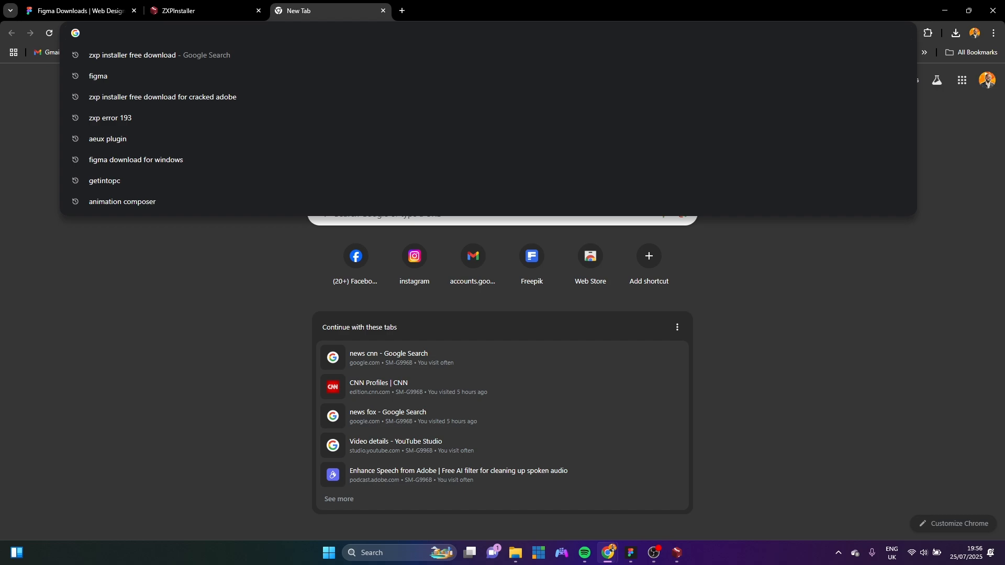
type("ae")
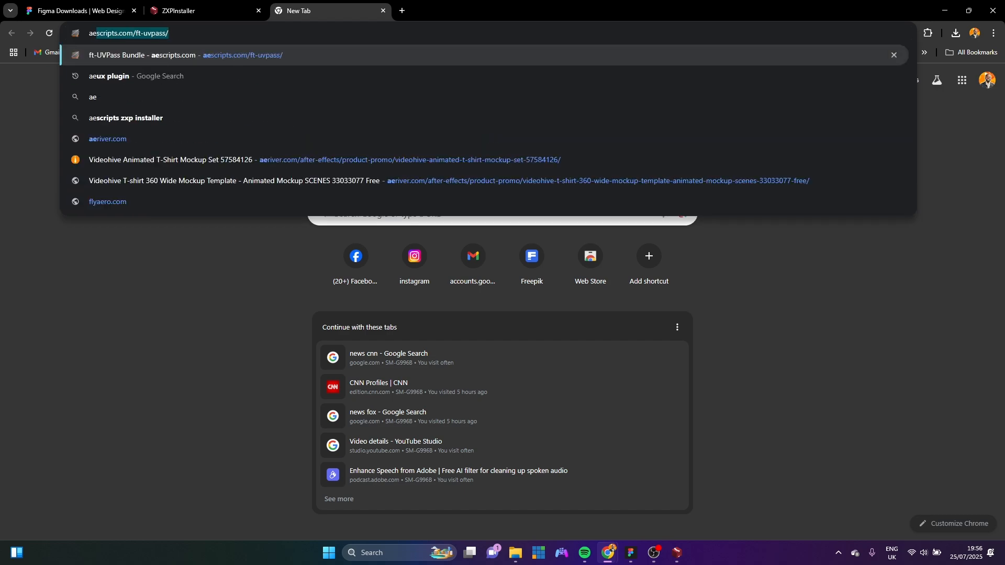
left_click(134, 75)
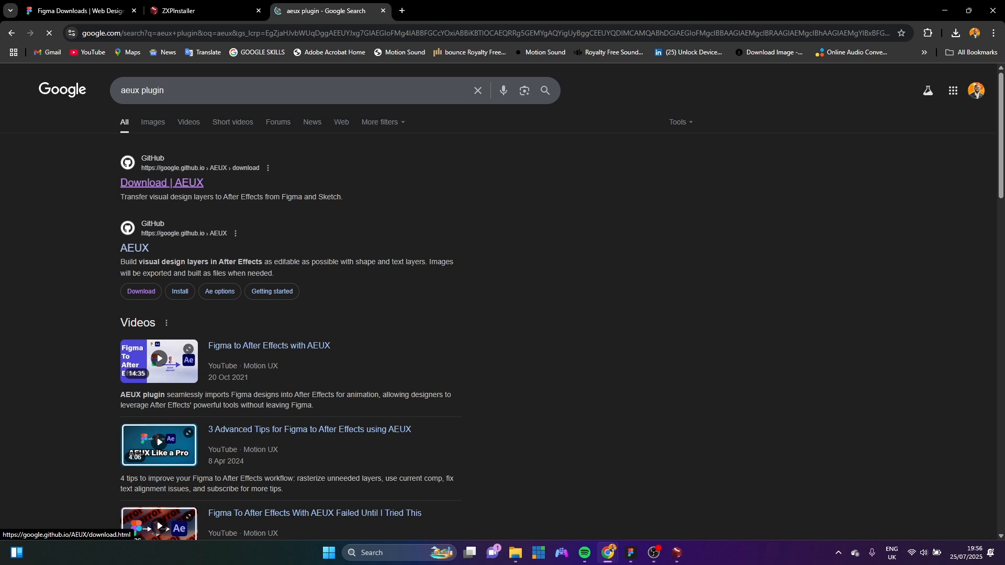
left_click(162, 182)
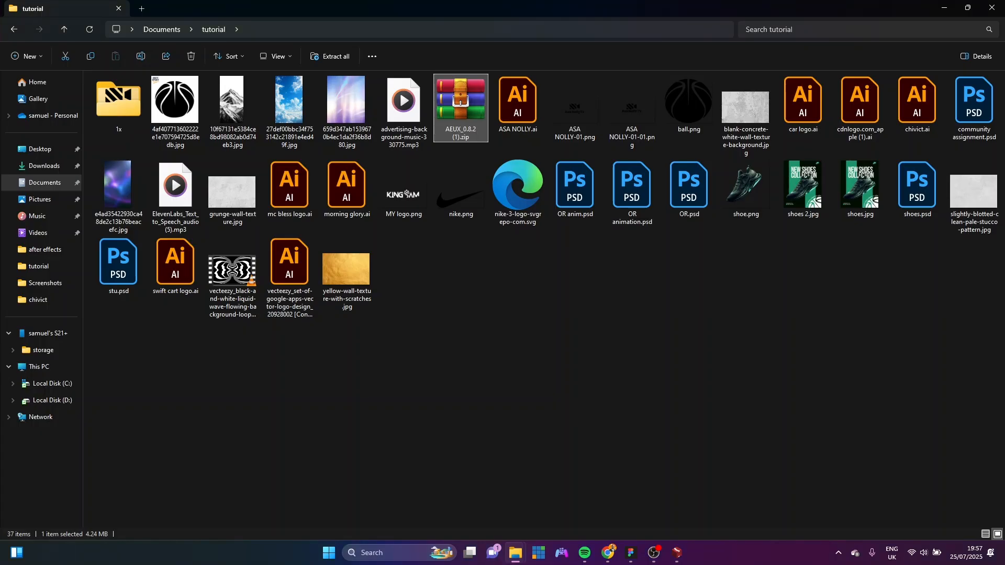
Extract the AEUX zip, open its Ae folder and select AEUX_0.8.2.zxp
right_click(460, 106)
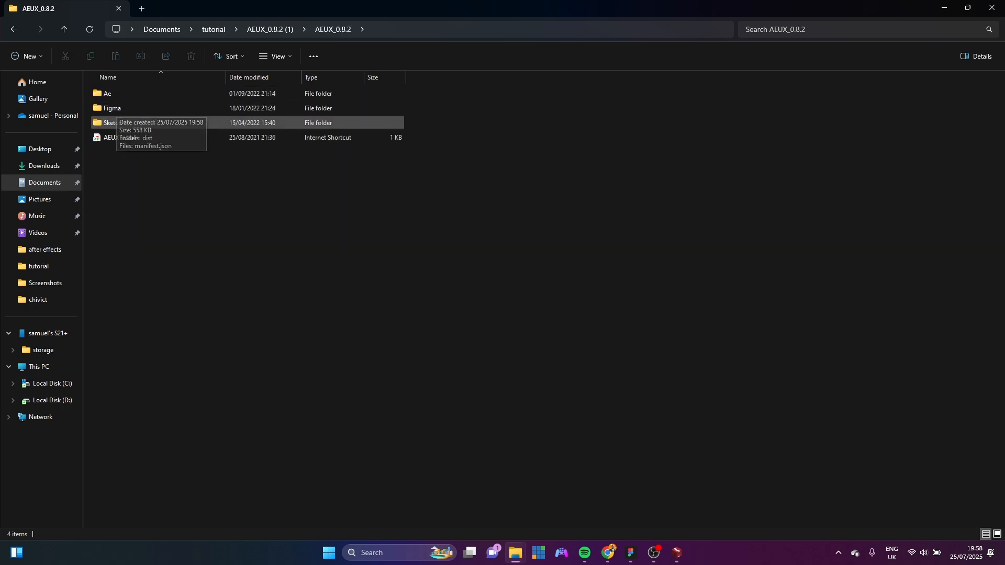
left_click(108, 93)
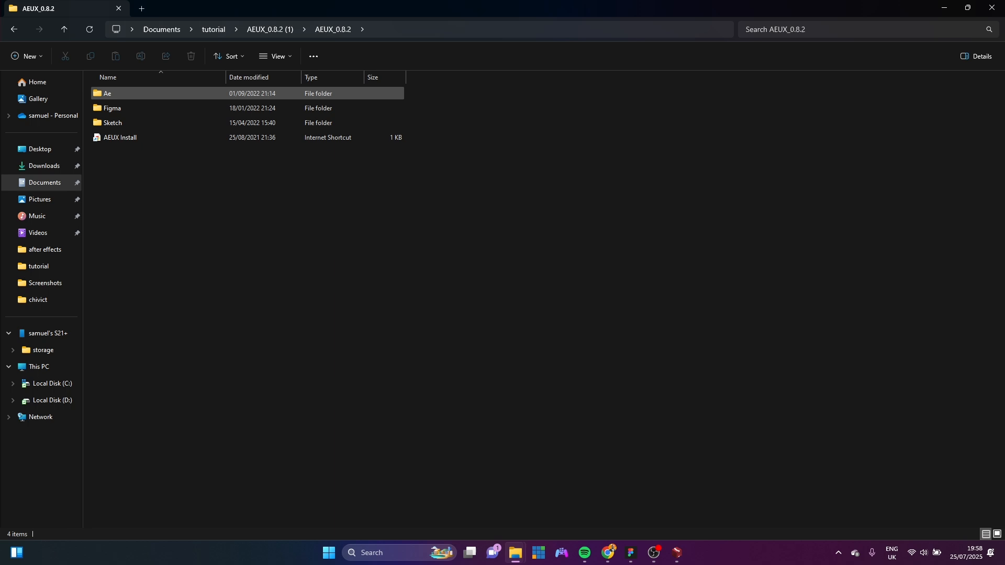
double_click(108, 93)
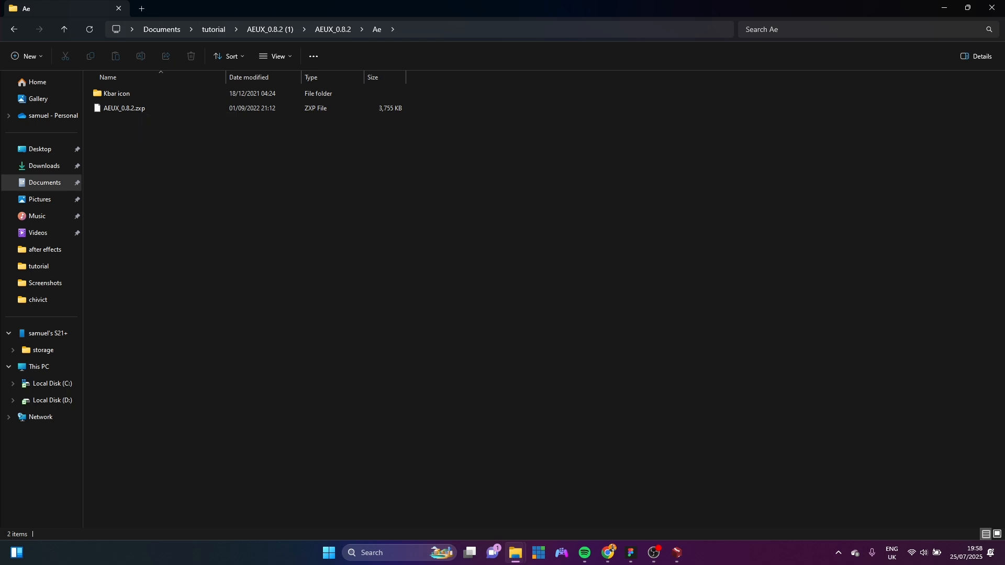
left_click(123, 108)
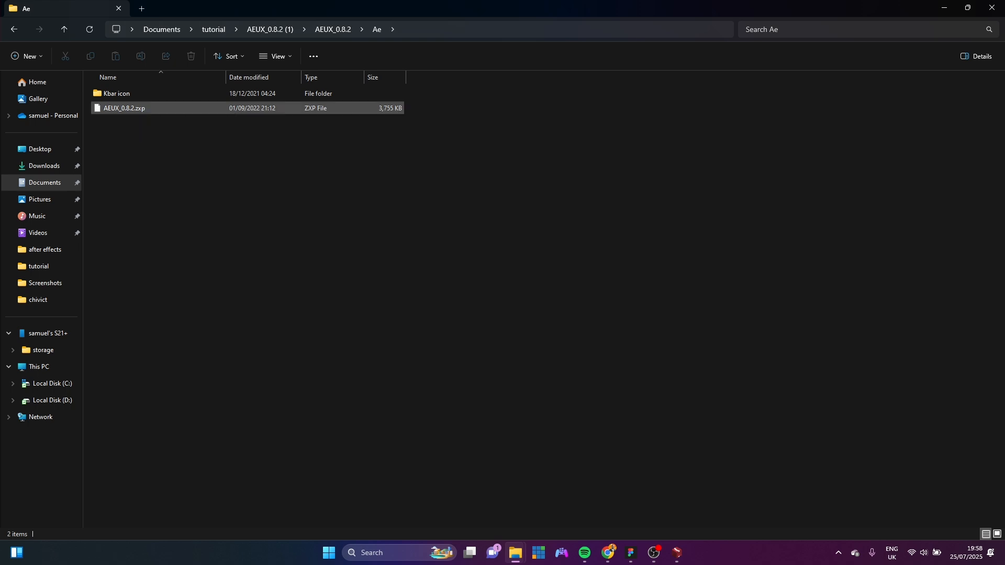
mouse_move(123, 107)
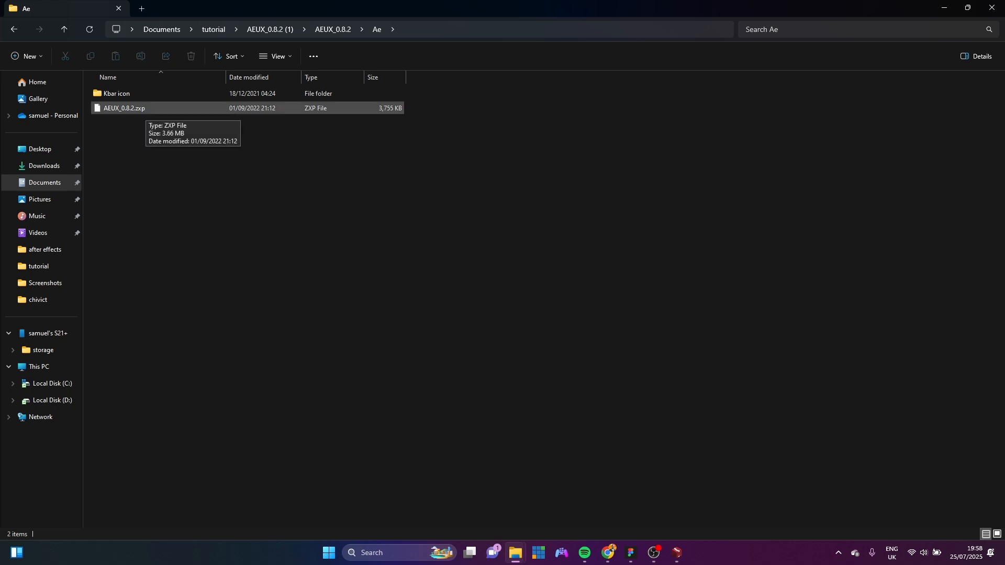
left_click(123, 108)
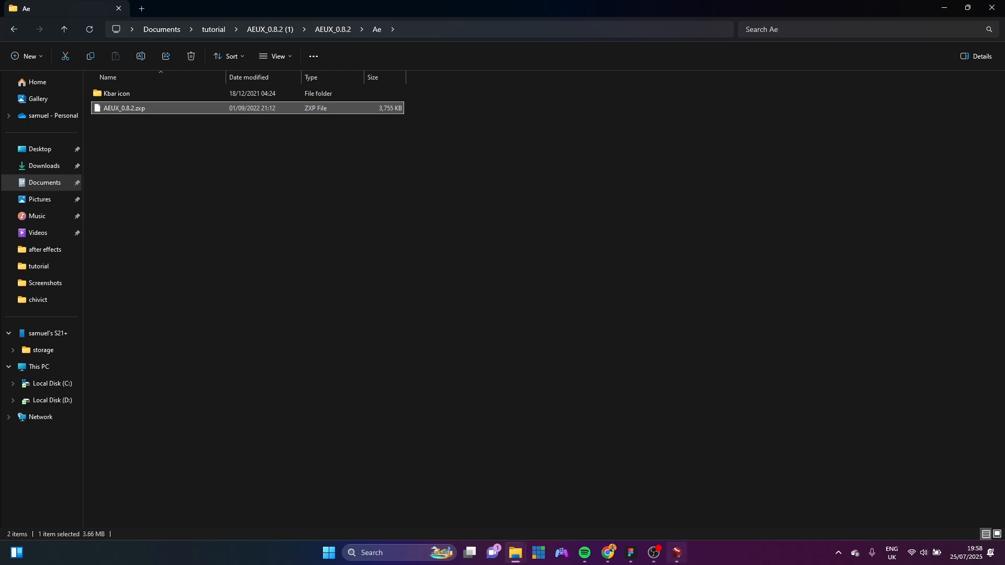
Launch ZXP Installer, drop AEUX_0.8.2.zxp into it, then close the installer
double_click(123, 107)
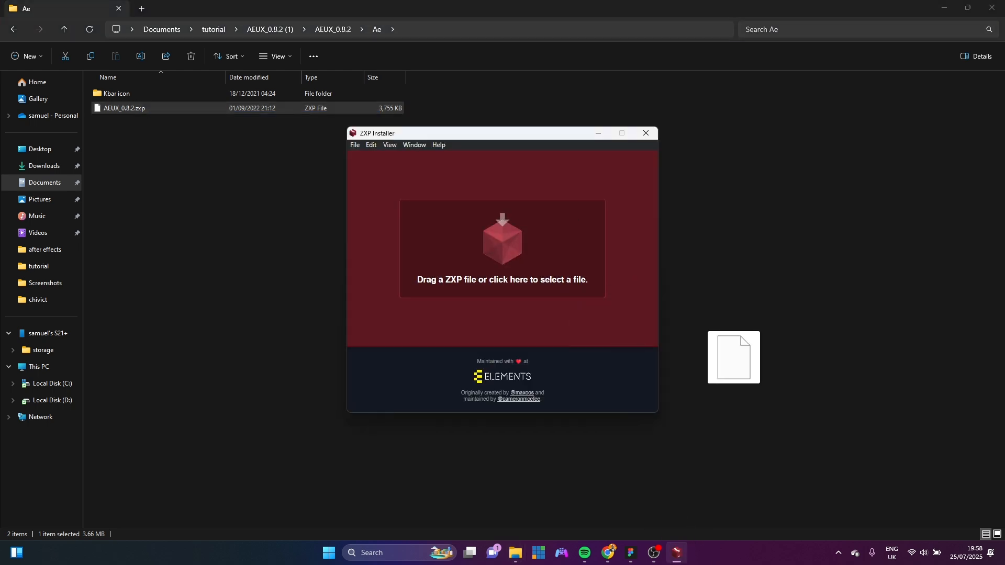
left_click_drag(732, 357, 550, 273)
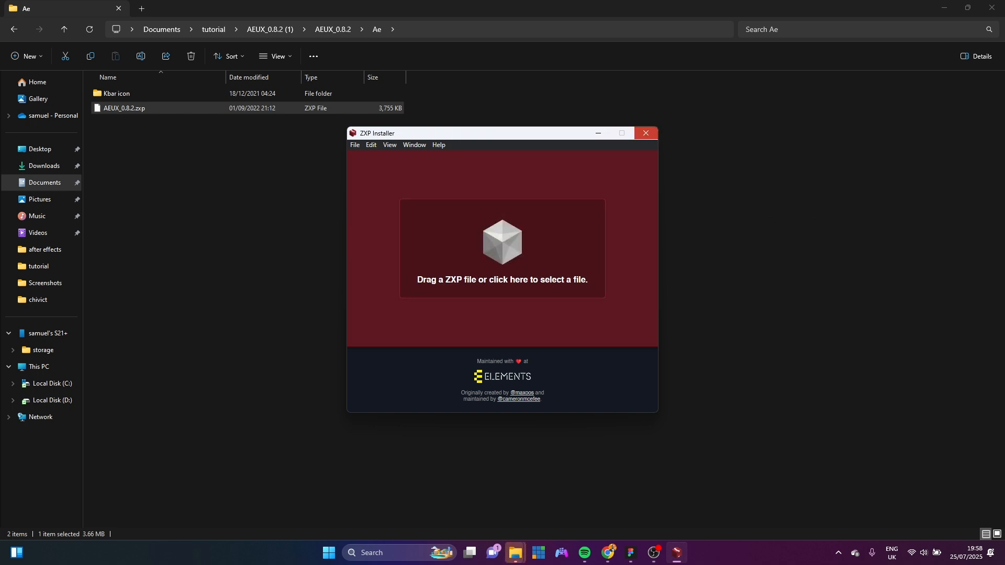
left_click(646, 133)
type("i")
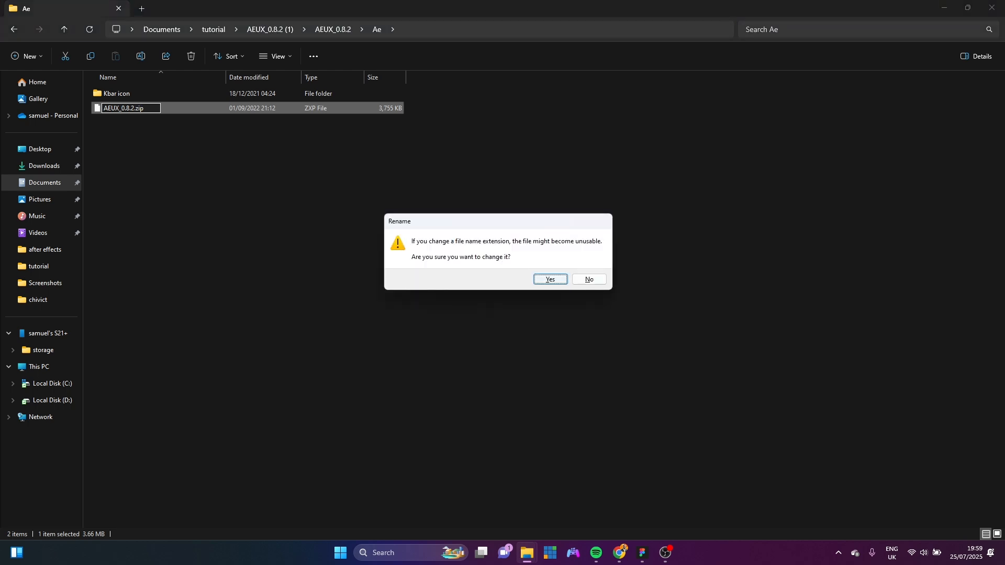
Confirm the .zip rename and extract AEUX_0.8.2.zip into a new AEUX_0.8.2 folder
left_click(548, 279)
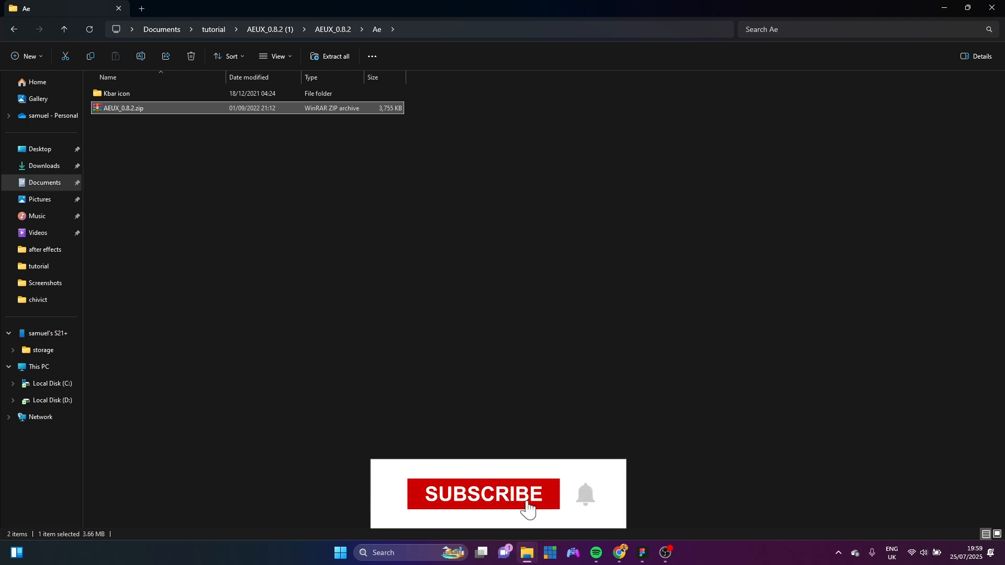
right_click(123, 108)
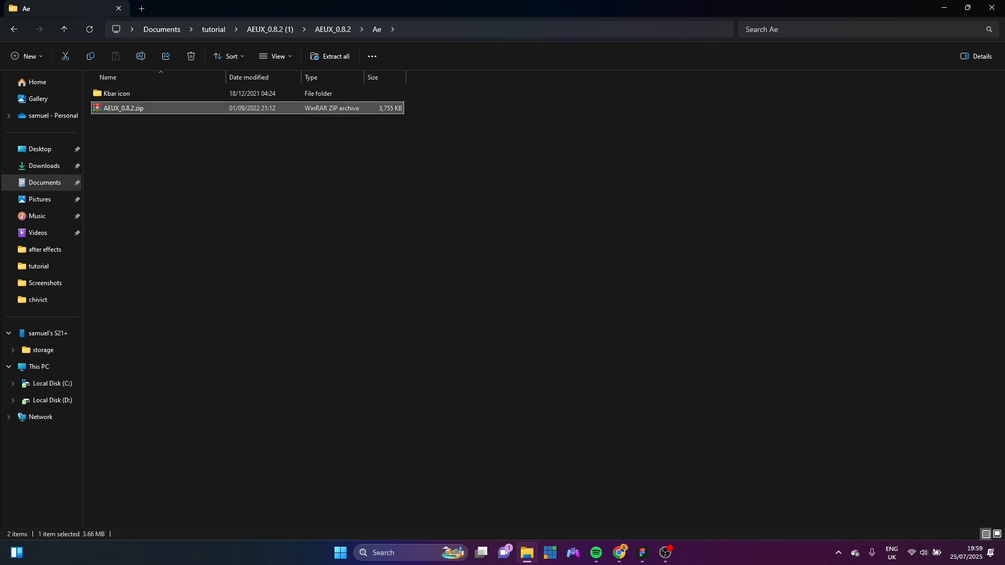
left_click(329, 56)
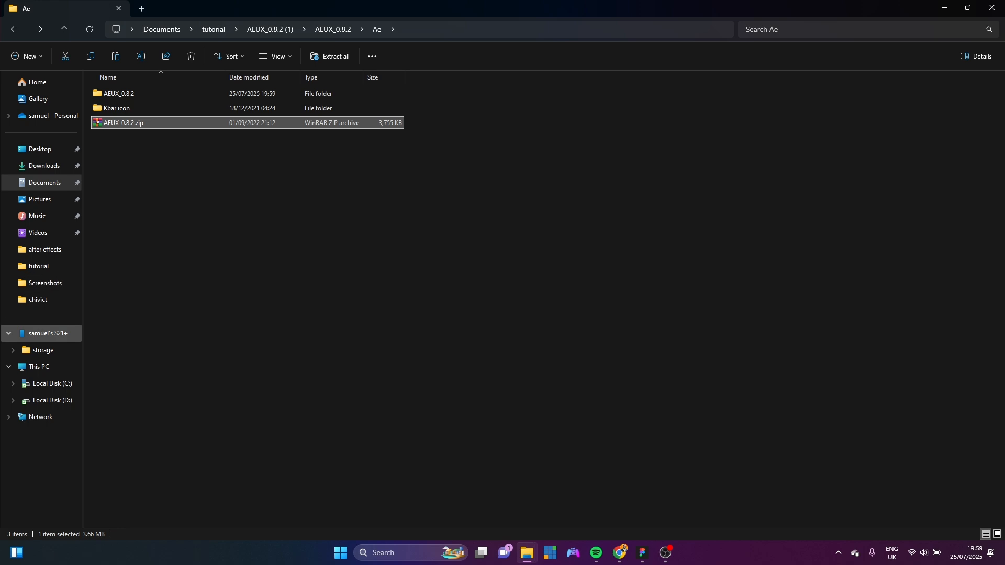
Browse to Program Files (x86)\Common Files\Adobe and enter the CEP folder
left_click(50, 383)
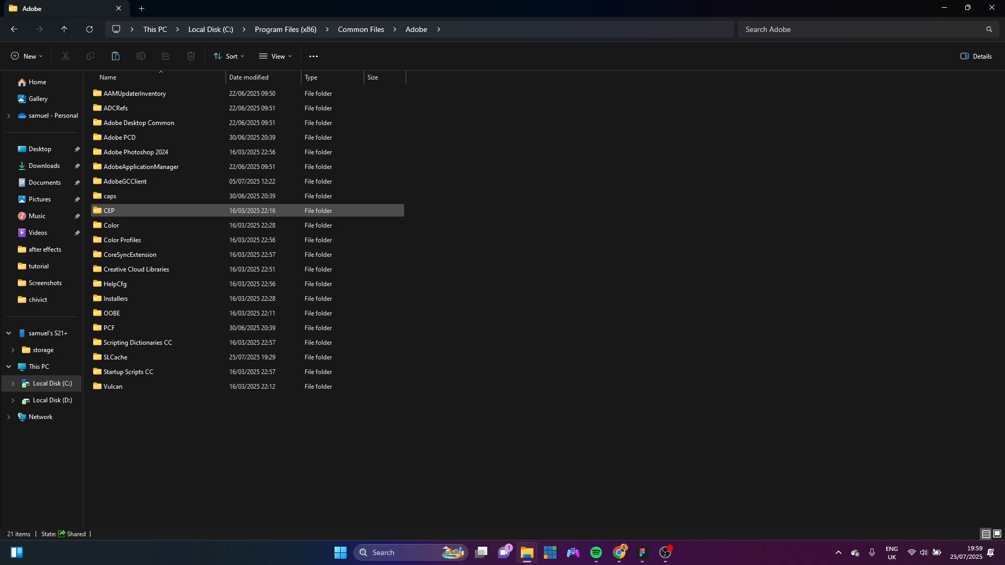
double_click(108, 210)
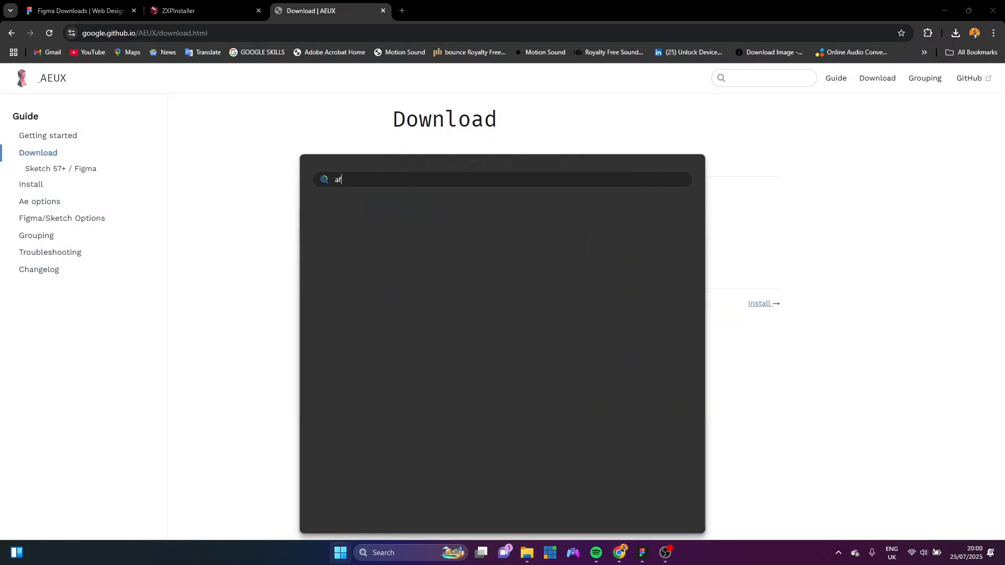
Launch Adobe After Effects 2024 from Start search with 'af'
type("af")
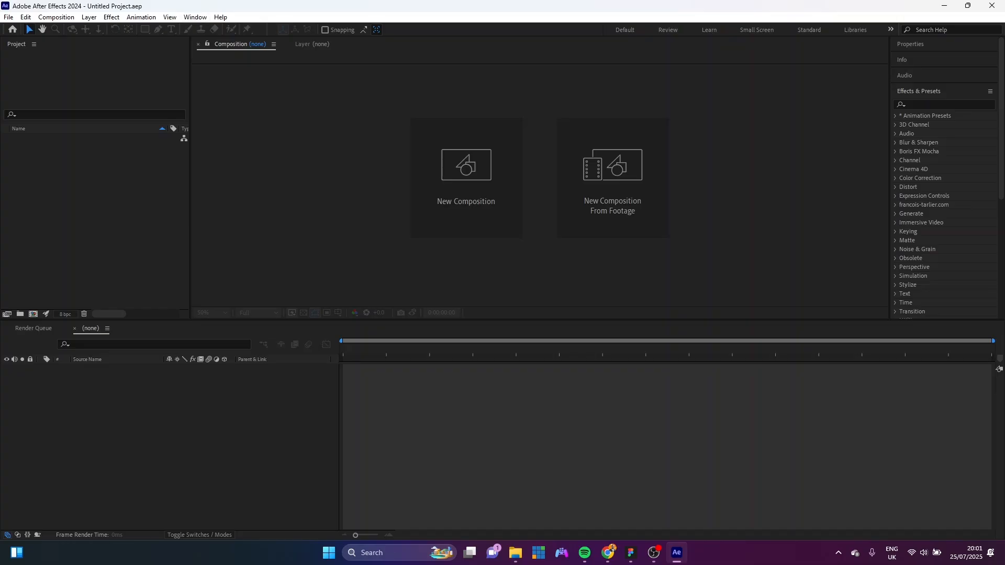
left_click(194, 16)
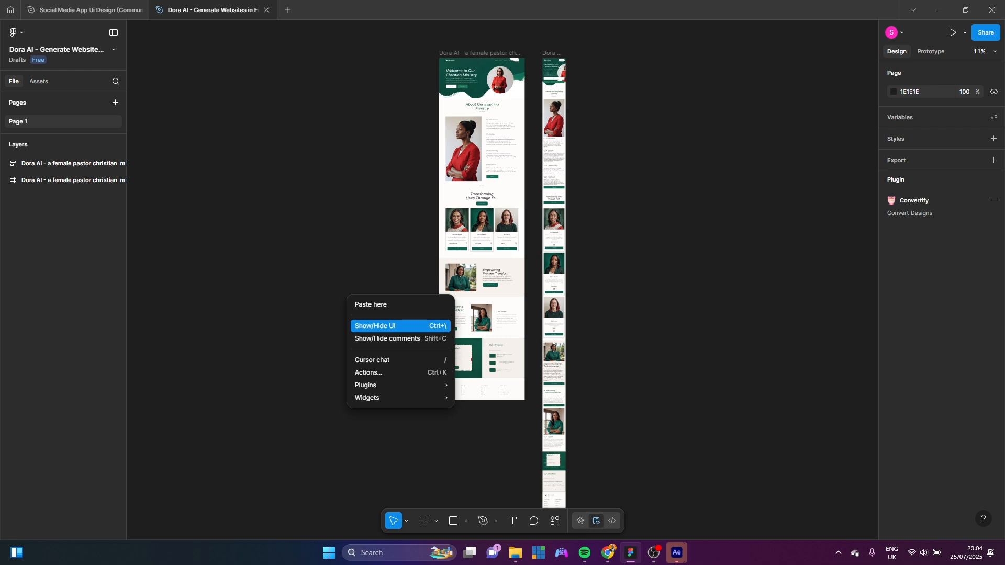
mouse_move(365, 390)
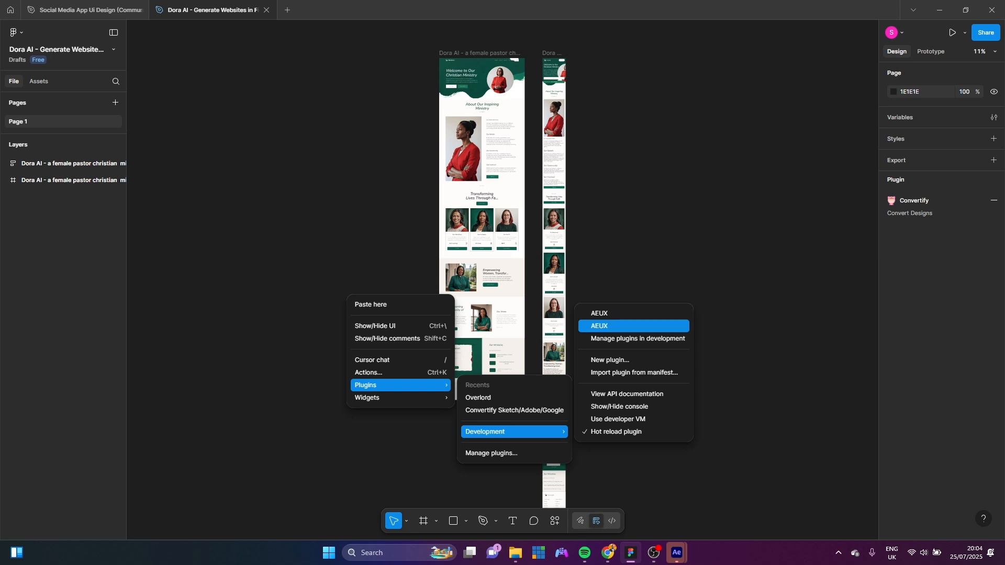
mouse_move(609, 365)
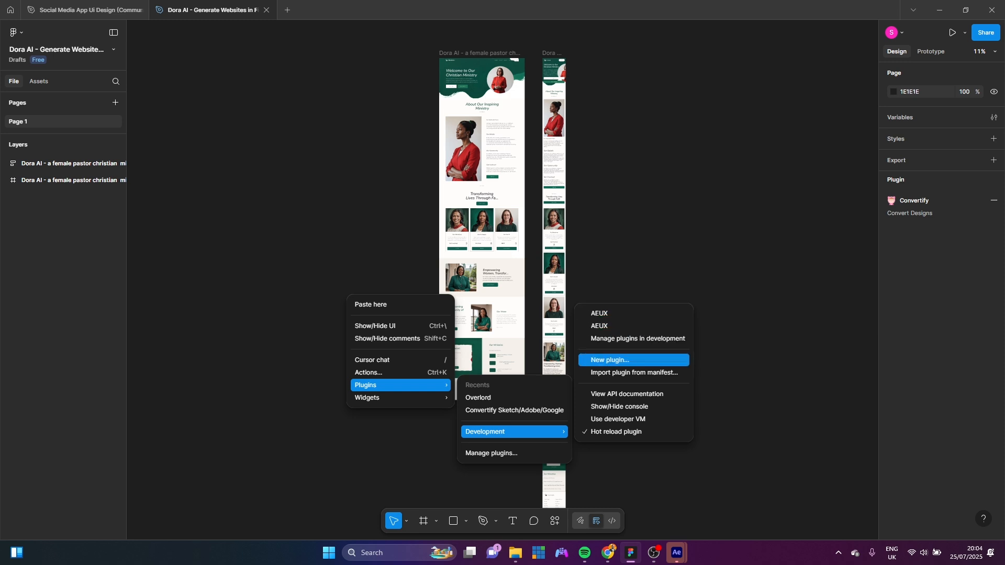
mouse_move(633, 380)
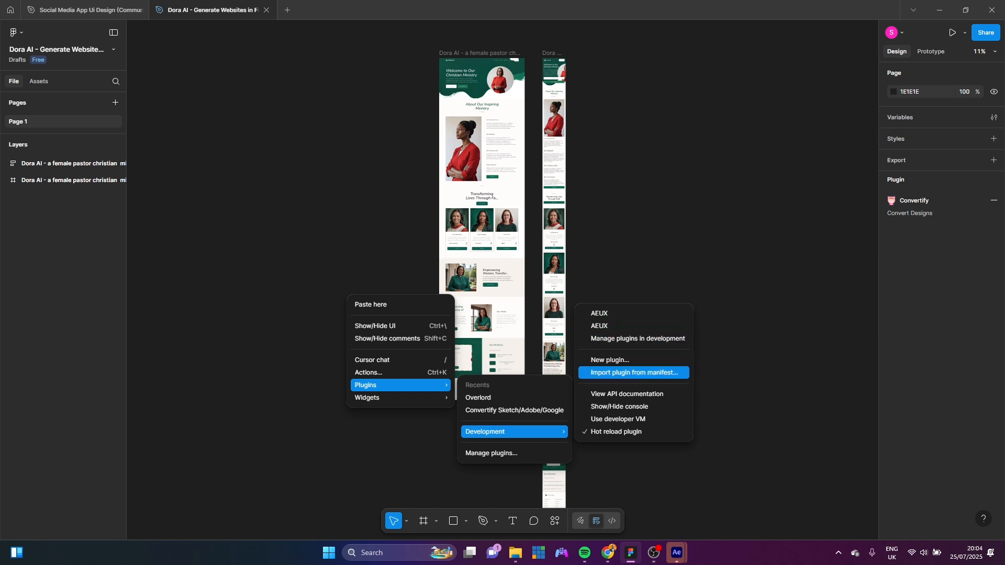
Choose Import plugin from manifest under Plugins > Development
left_click(632, 380)
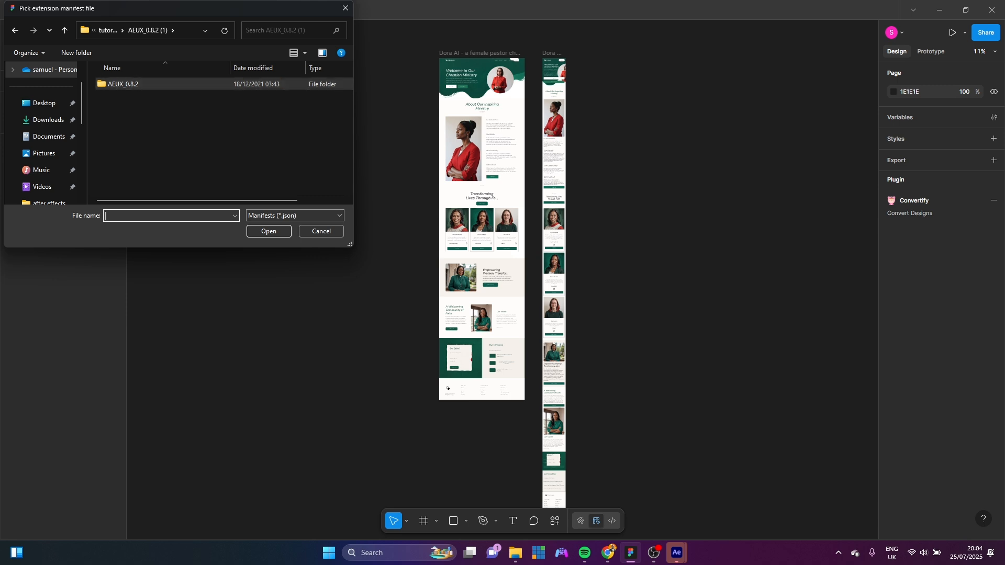
Browse into AEUX_0.8.2 then its Figma subfolder to reach the plugin's manifest.json
double_click(123, 84)
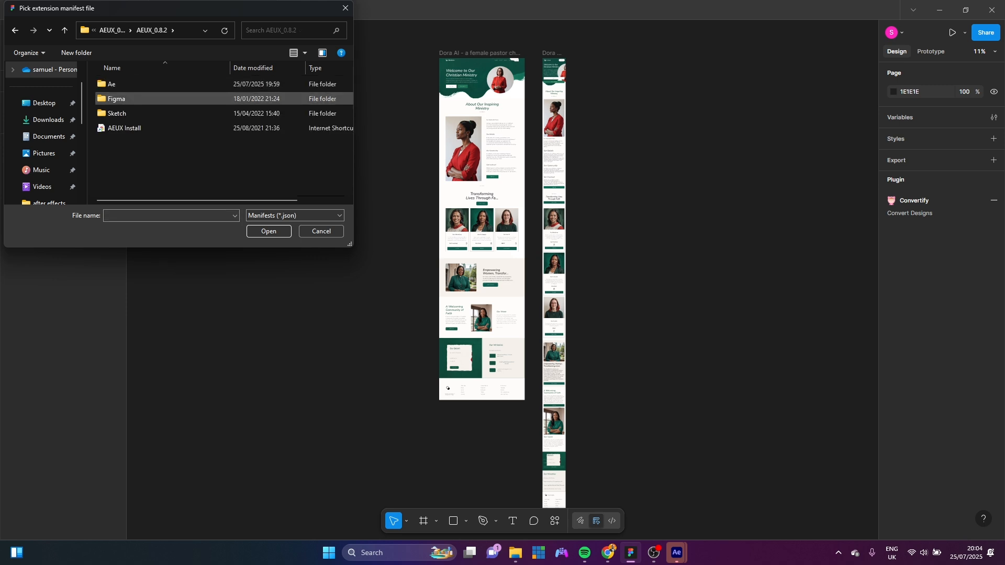
double_click(116, 98)
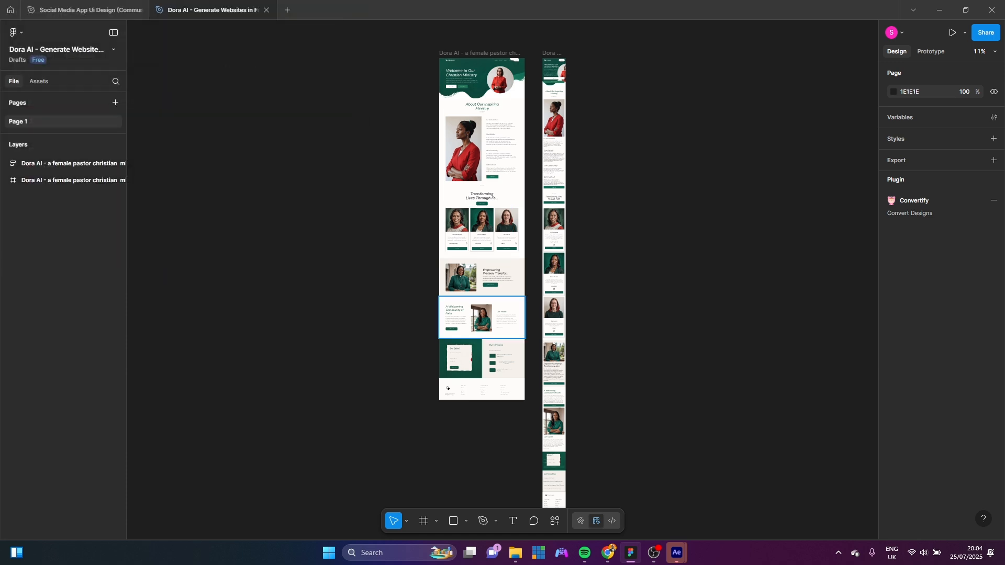
Launch AEUX from the canvas context menu and select the 1440×5761 website frame
right_click(668, 390)
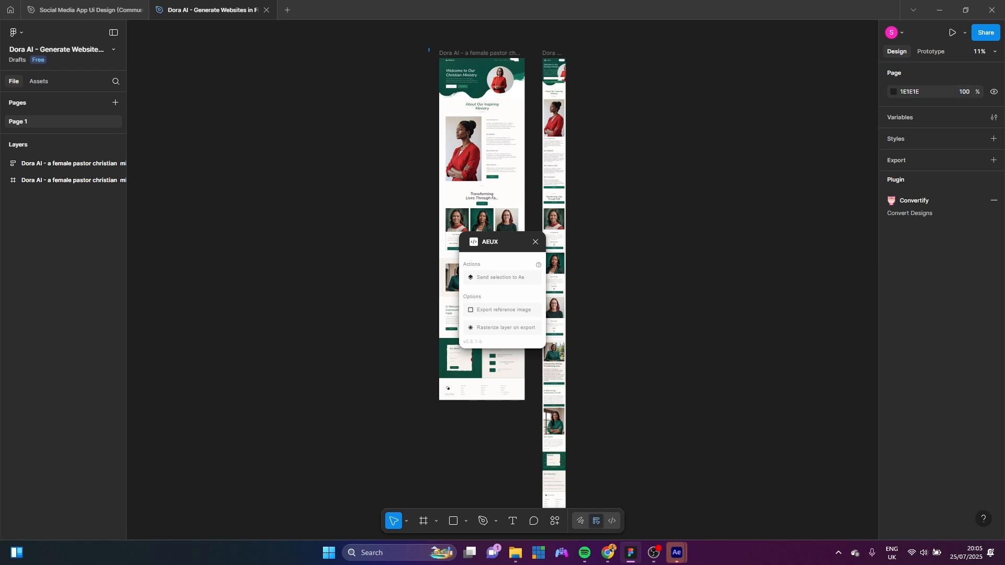
left_click(481, 115)
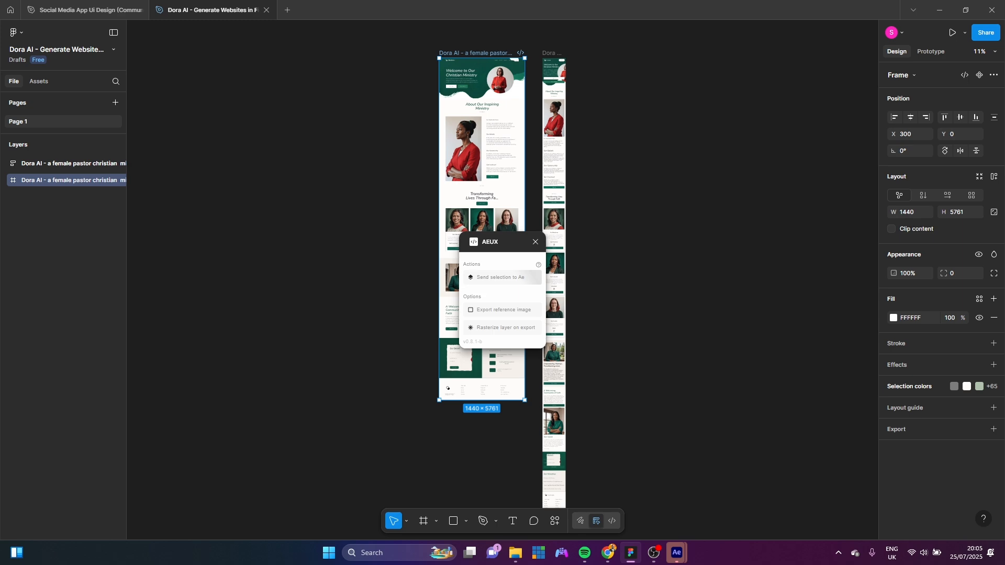
Send the selection to After Effects and build a New Comp with Nav, sections and Footer layers
left_click(675, 556)
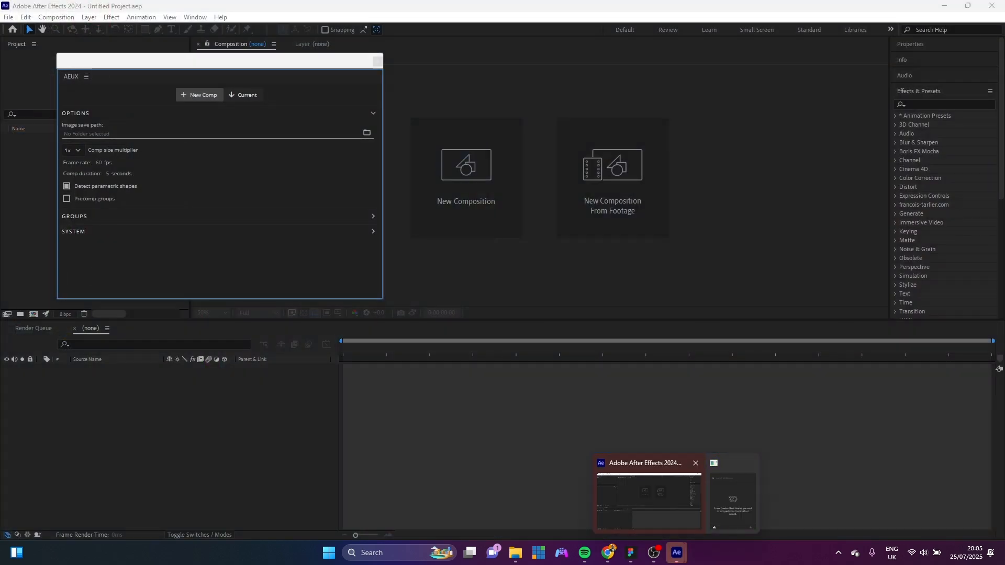
left_click(366, 133)
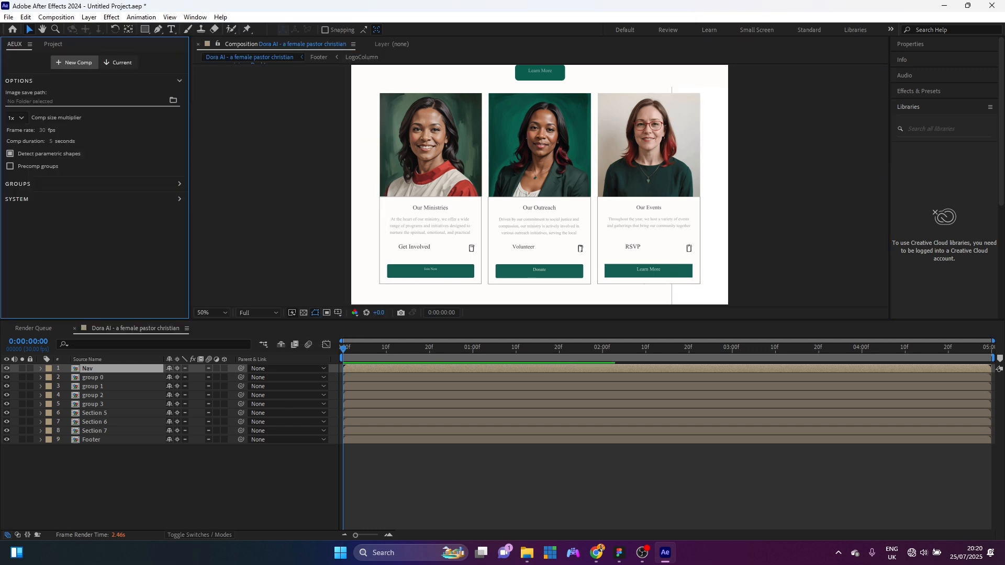
Choose a new magnification ratio for the composition viewer to show the hero section
left_click(210, 313)
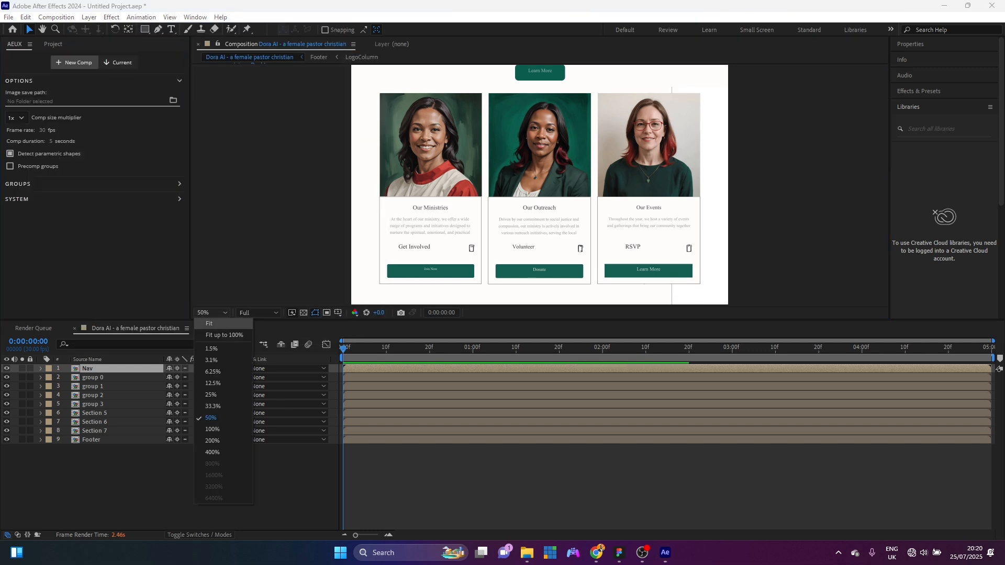
left_click(209, 324)
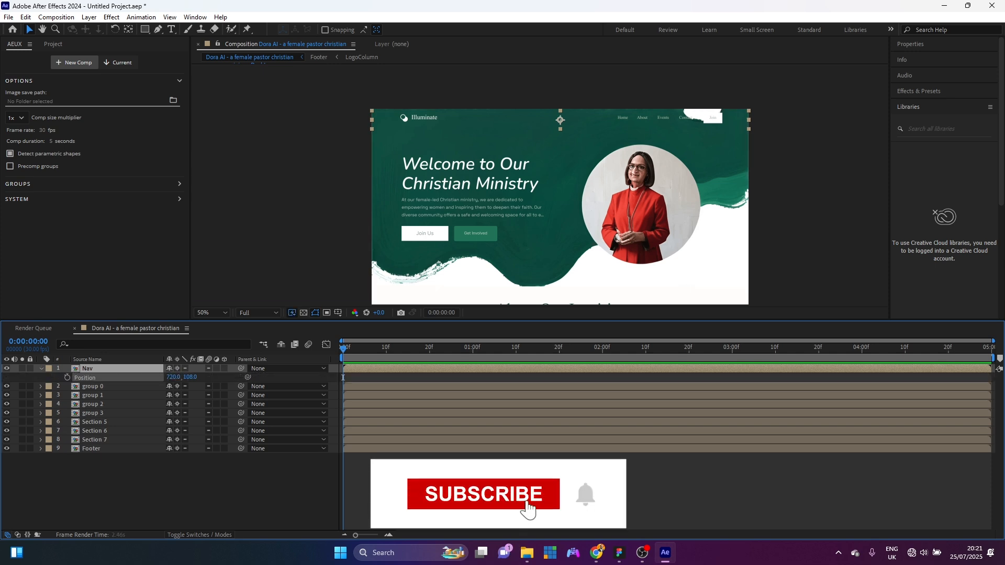
Select the Nav layer and reveal its Position property to confirm it is editable
left_click(482, 493)
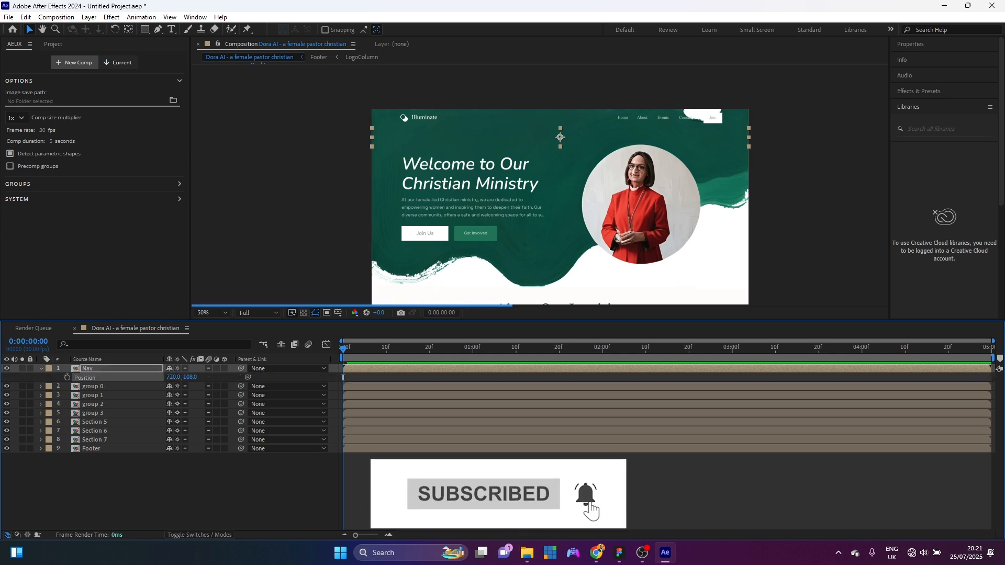